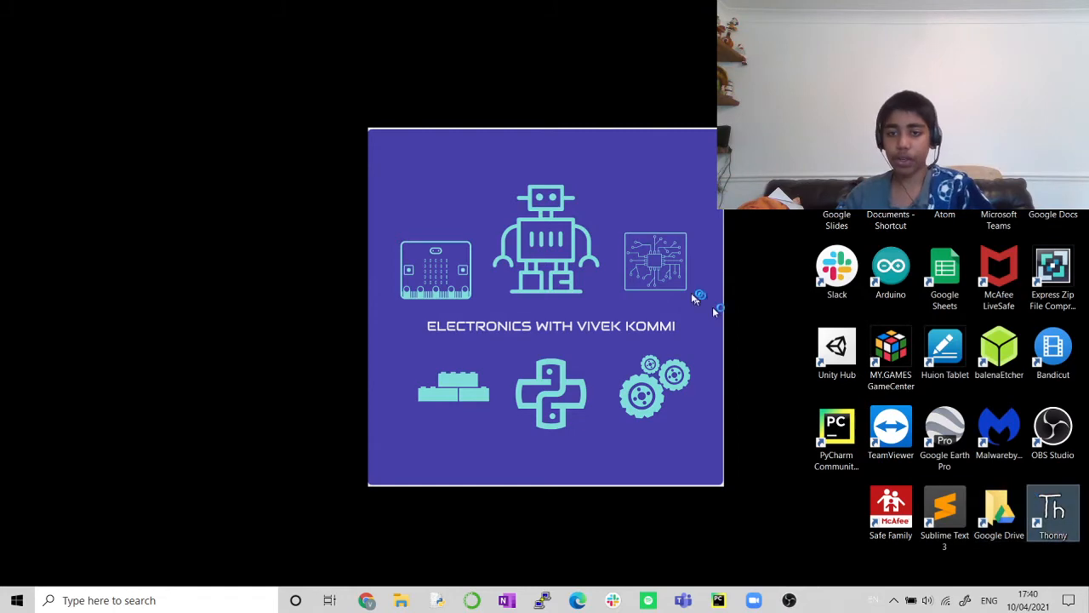
Launch Thonny from the desktop and bring the GitHub browser window back up
double_click(1053, 510)
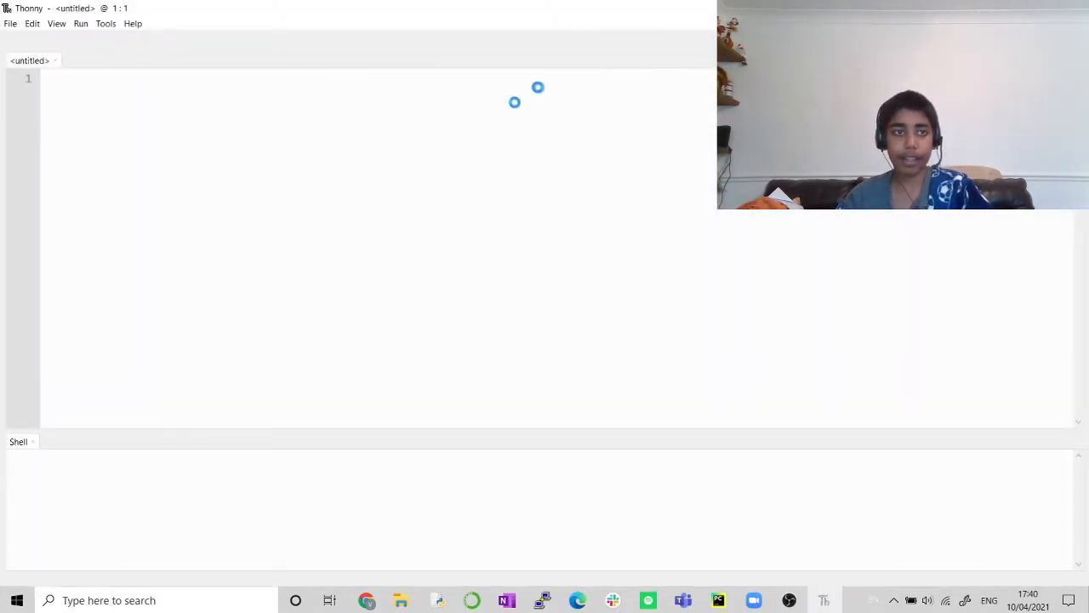
left_click(240, 234)
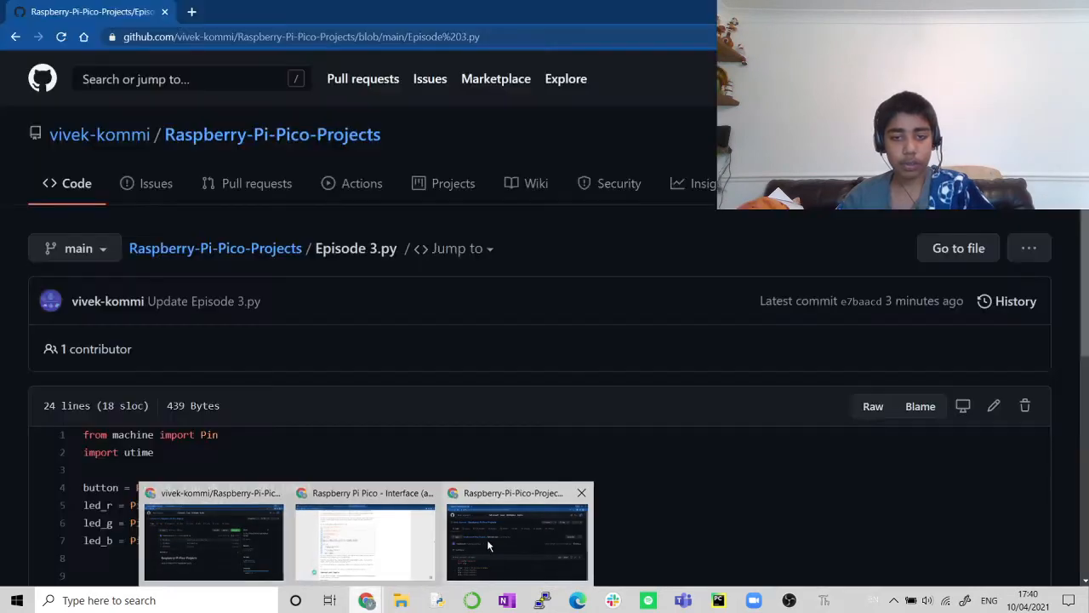
Scroll through the Episode 3.py code listing on GitHub
scroll("down", 3)
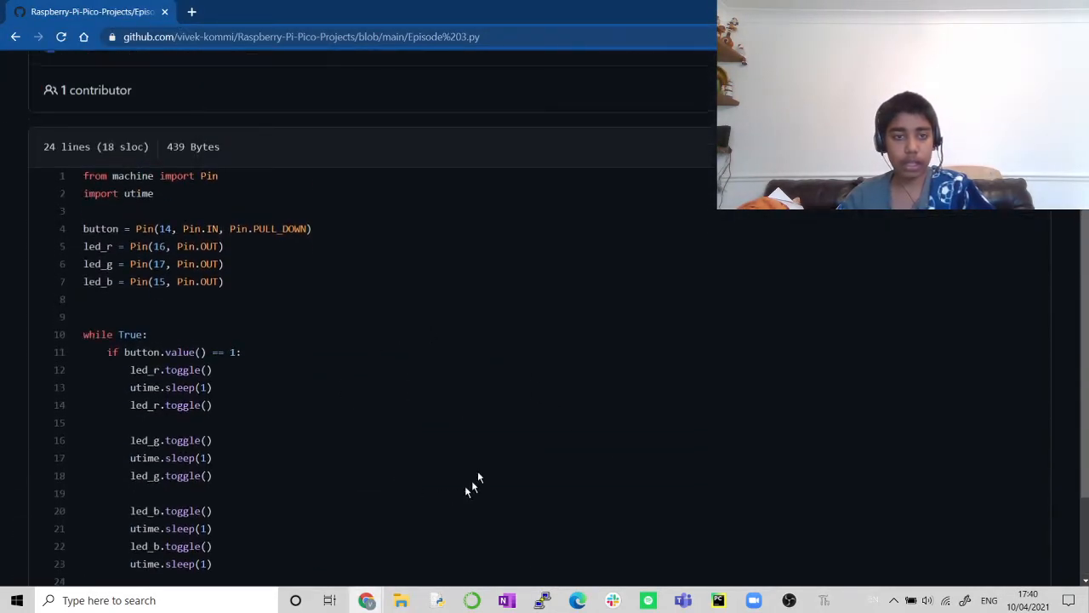
scroll("up", 3)
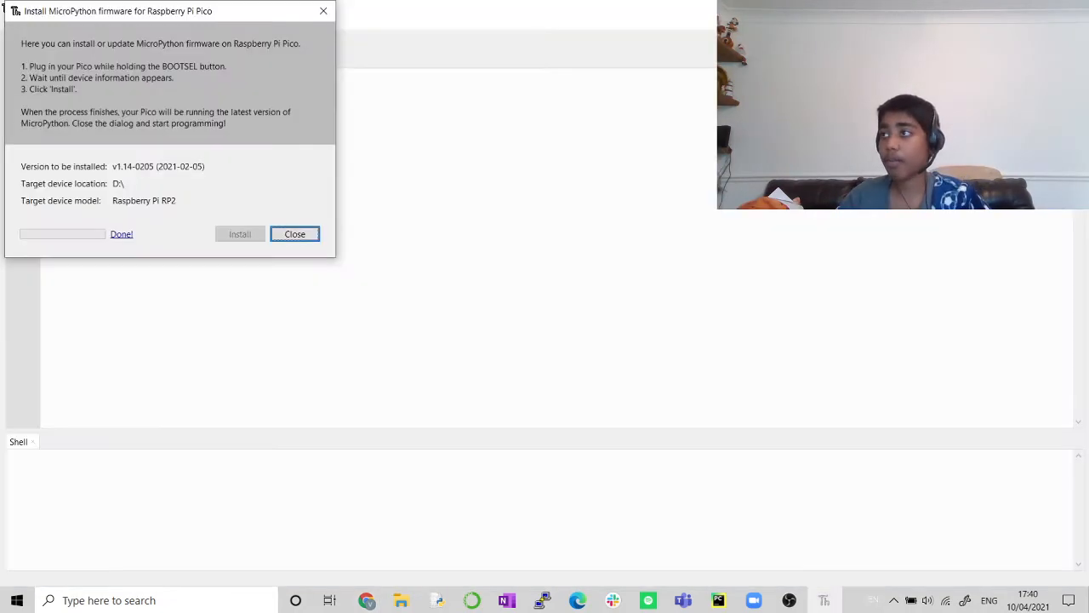
Close the finished MicroPython v1.14 firmware installer and show the File menu
left_click(294, 233)
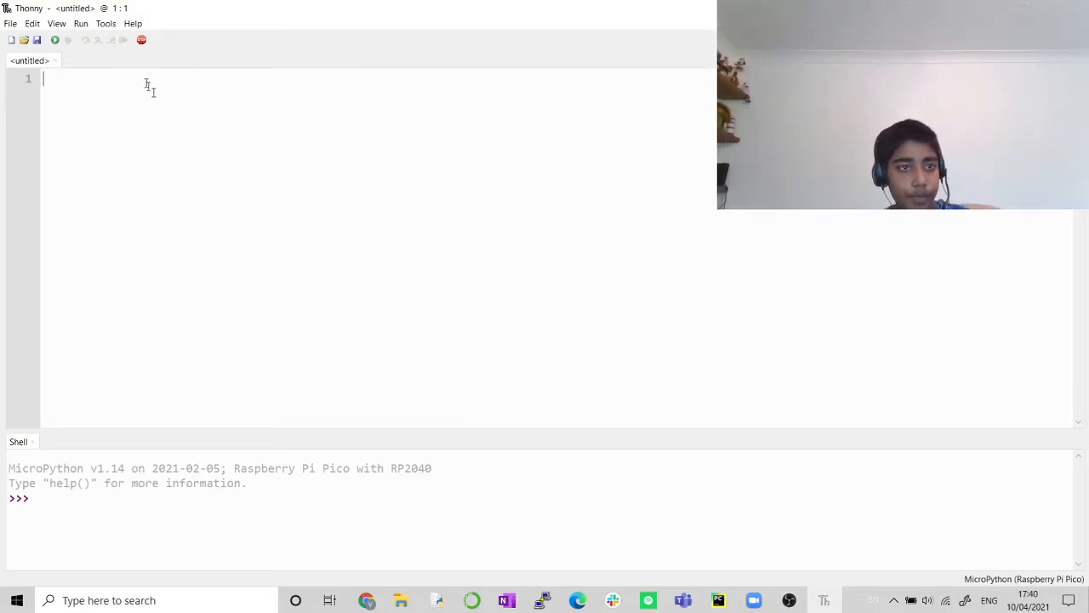
left_click(10, 23)
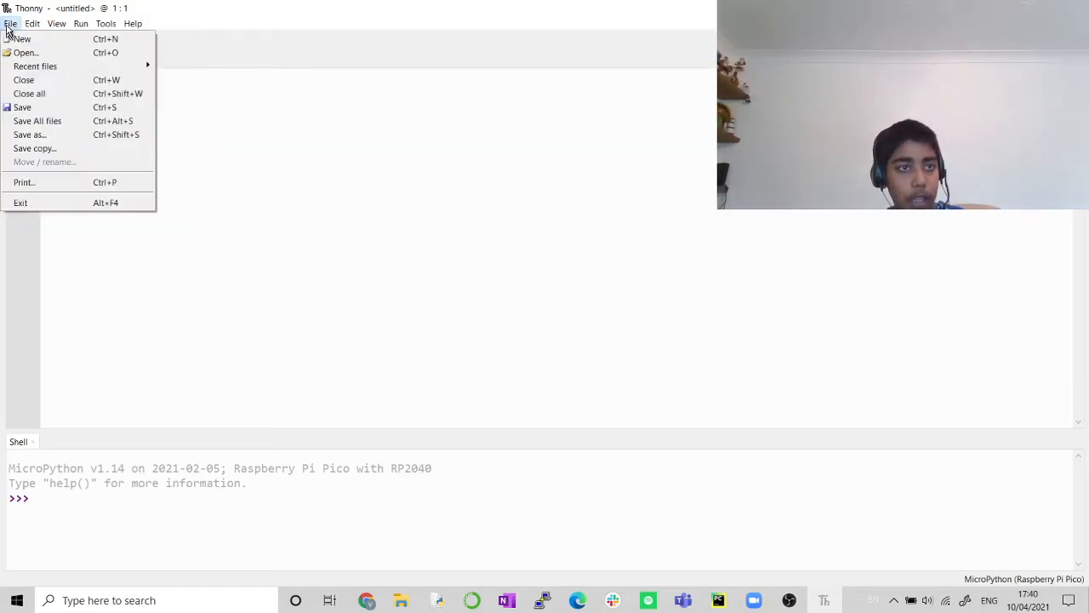
Browse the Raspberry Pi Pico's files and select rgb_button.py to open
left_click(26, 52)
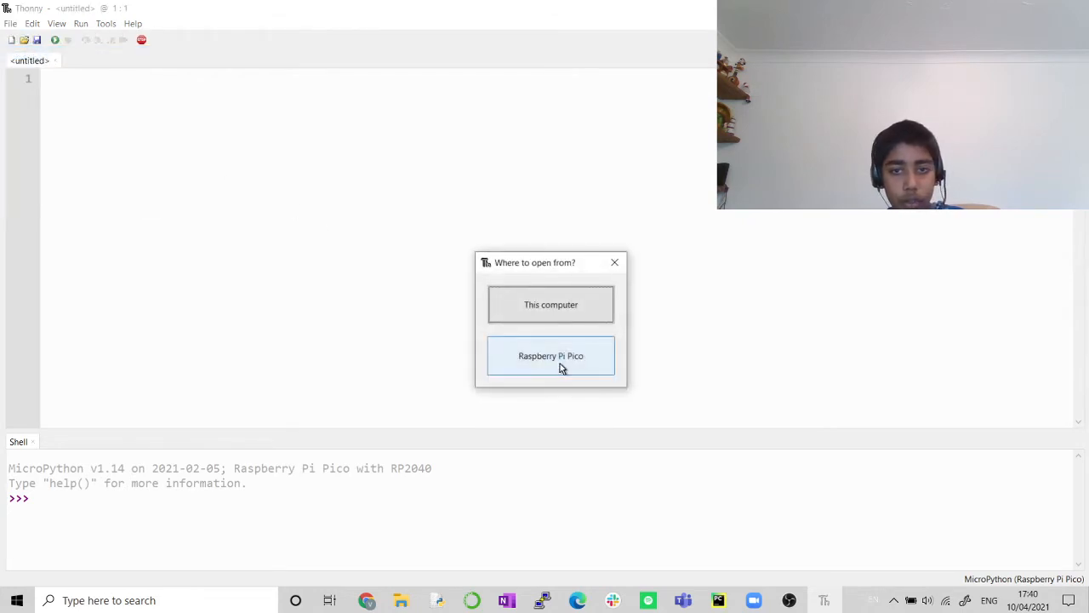
left_click(551, 356)
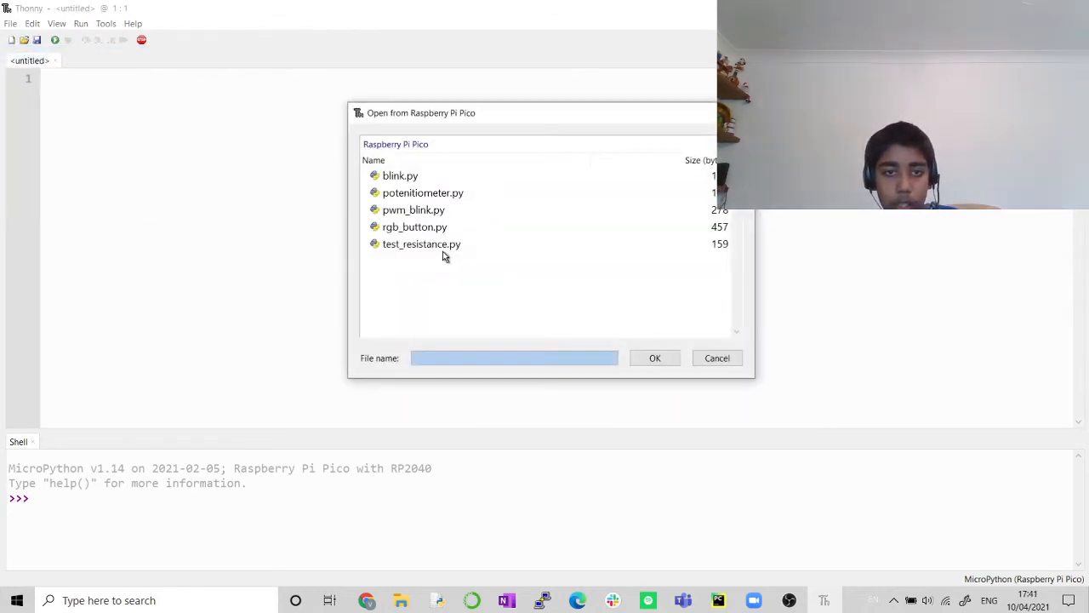
left_click(414, 209)
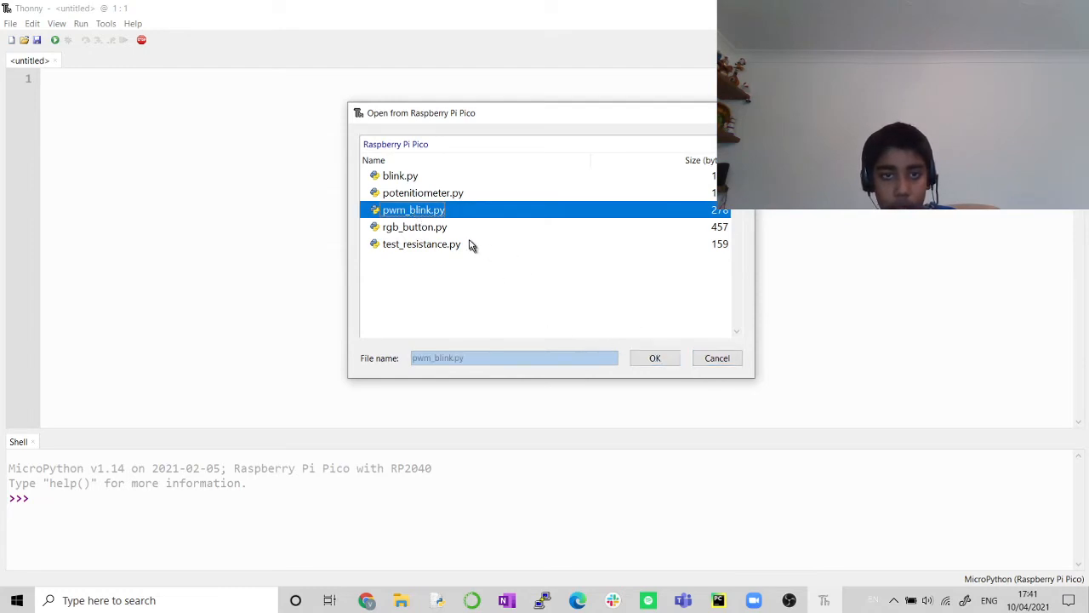
left_click(415, 226)
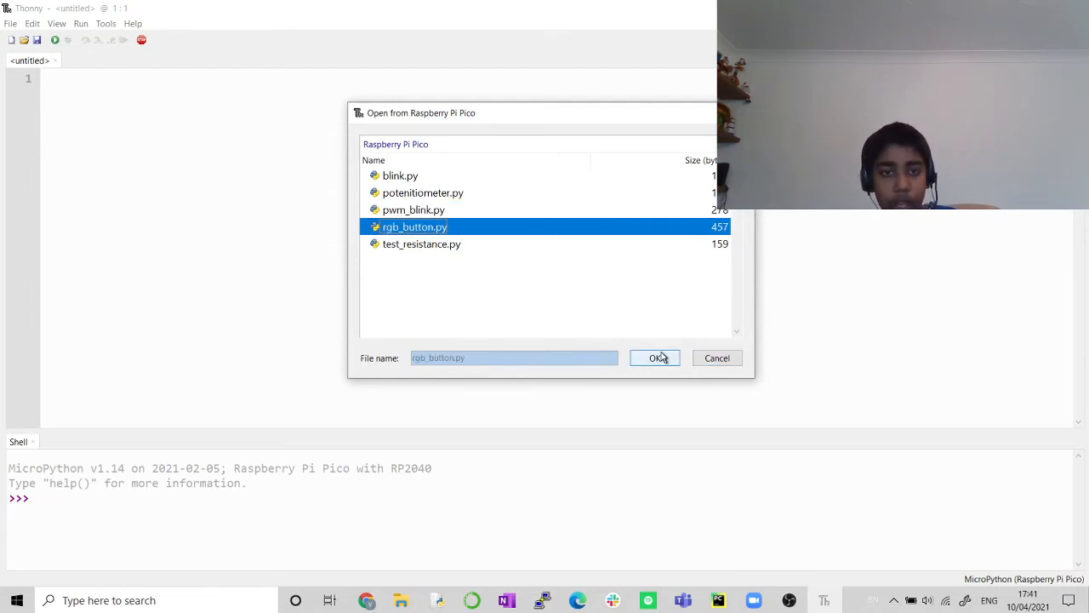
Open rgb_button.py from the Pico and clear the code selection
left_click(655, 357)
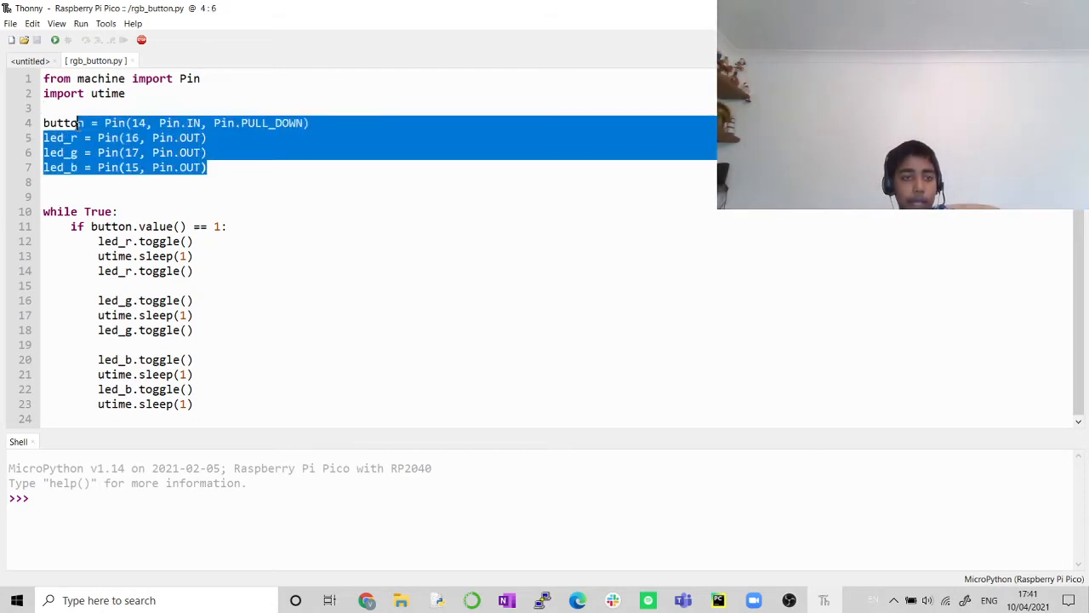
left_click(231, 181)
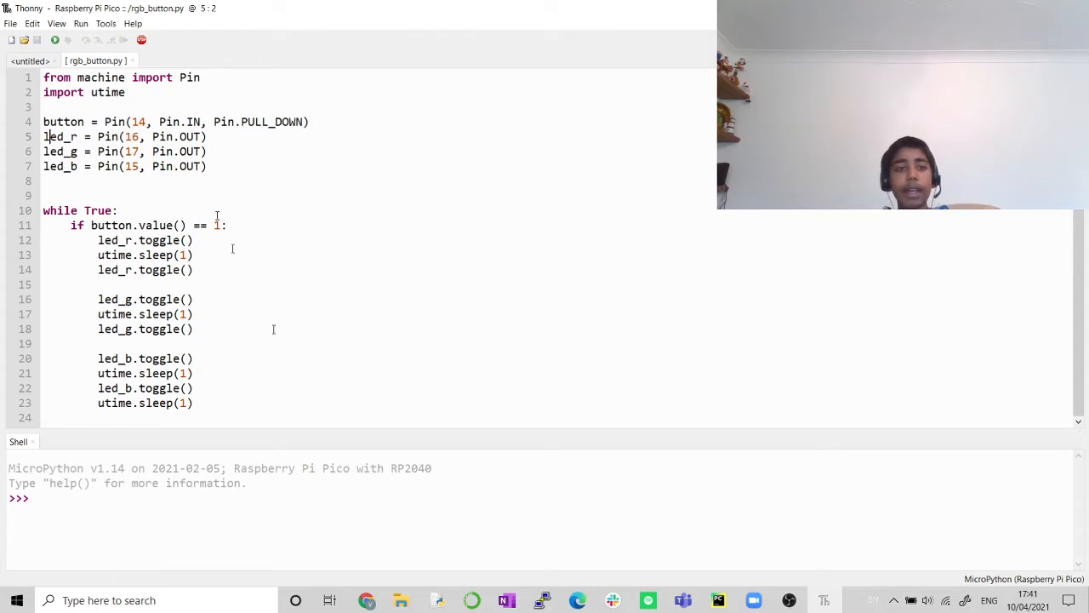
Run rgb_button.py on the Pico, then stop and restart the backend
left_click(54, 40)
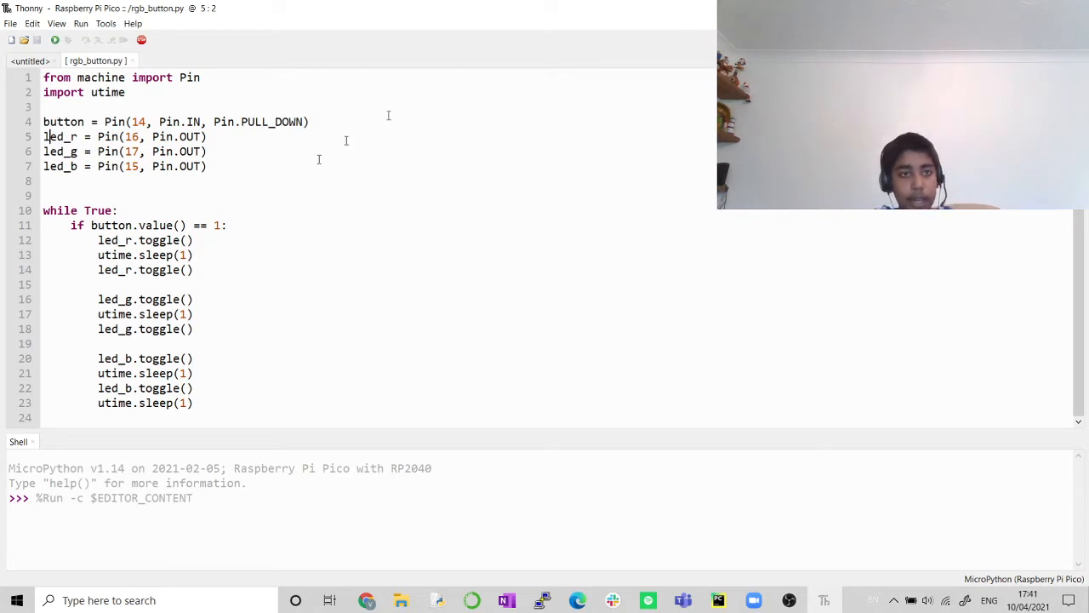
mouse_move(142, 40)
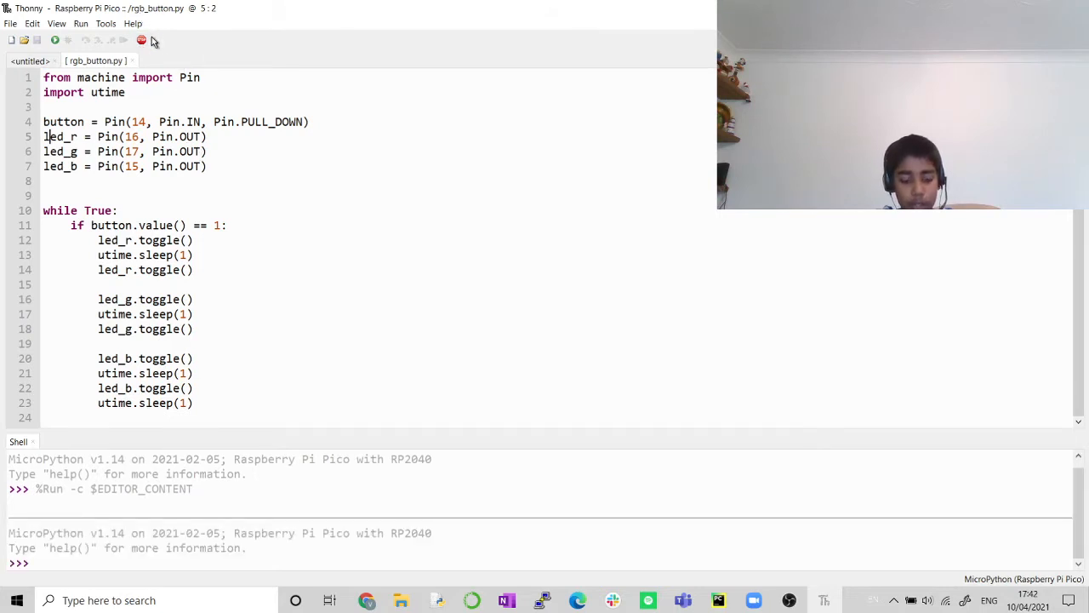
mouse_move(142, 40)
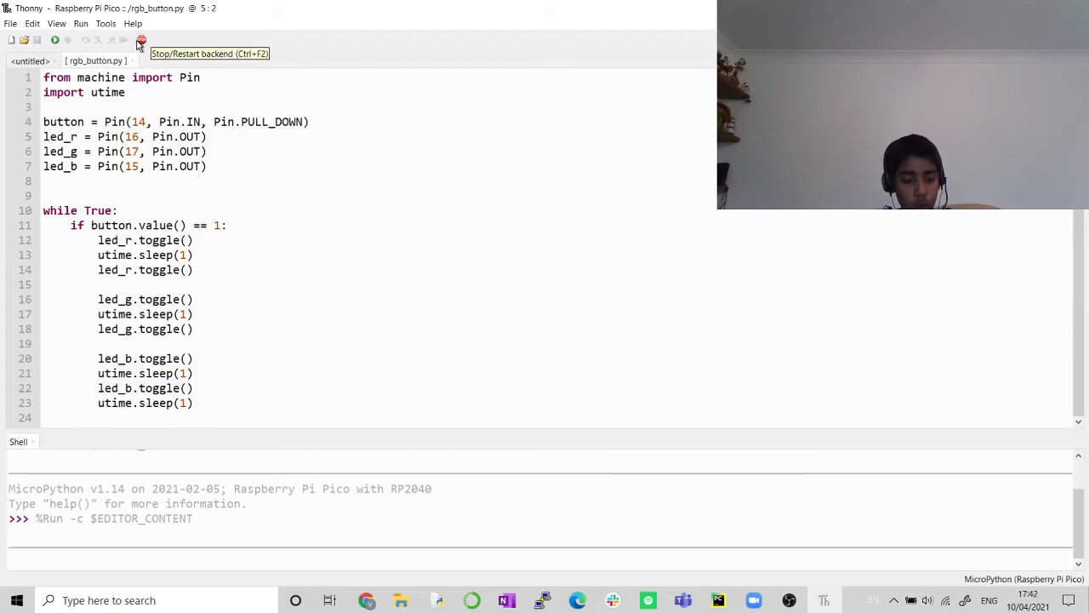
left_click(141, 40)
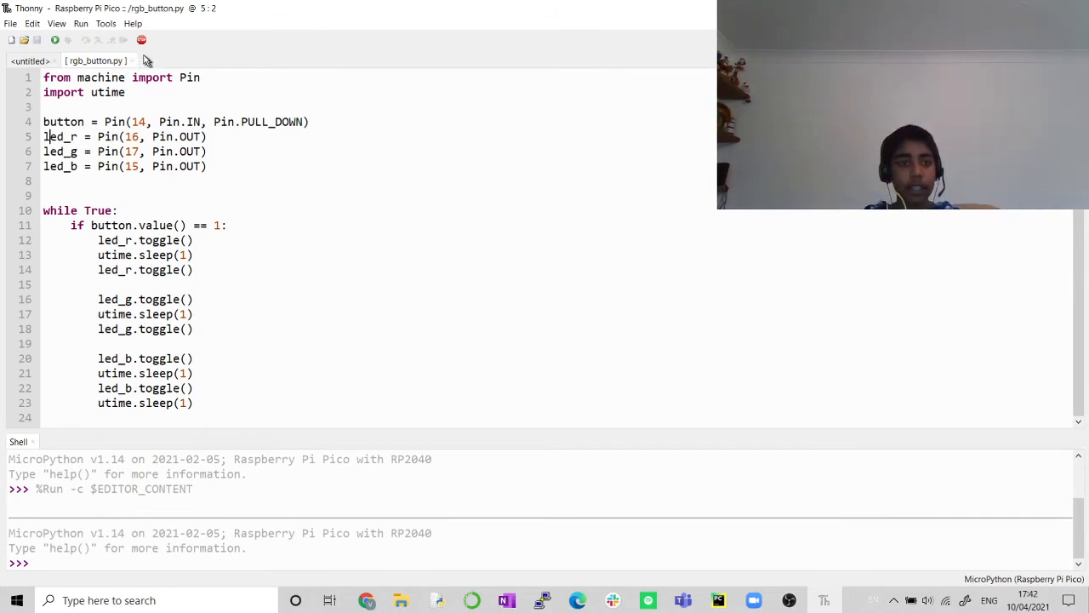
mouse_move(141, 40)
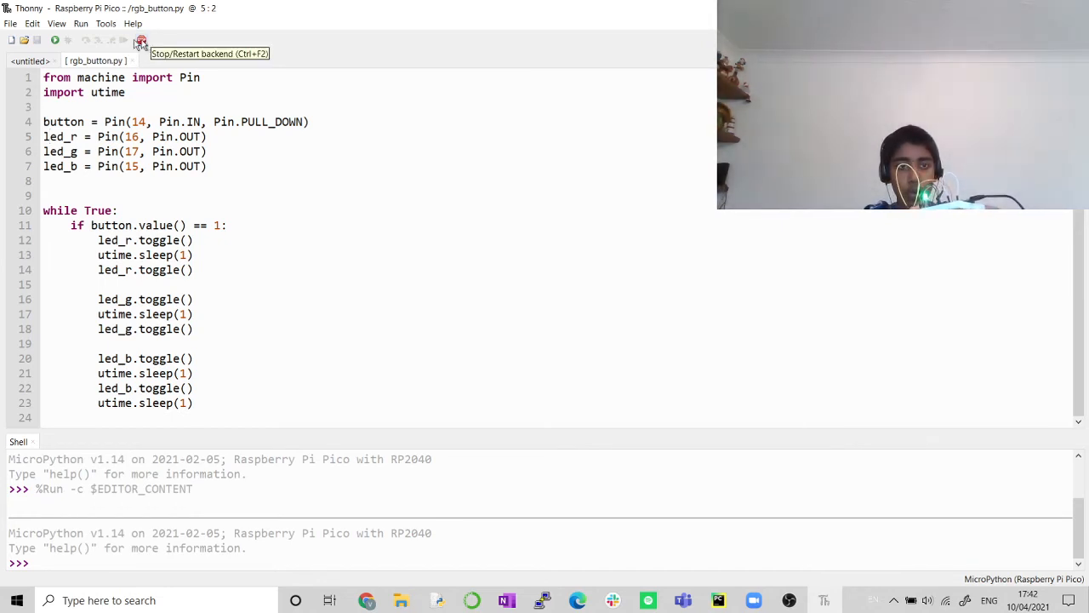
left_click(141, 40)
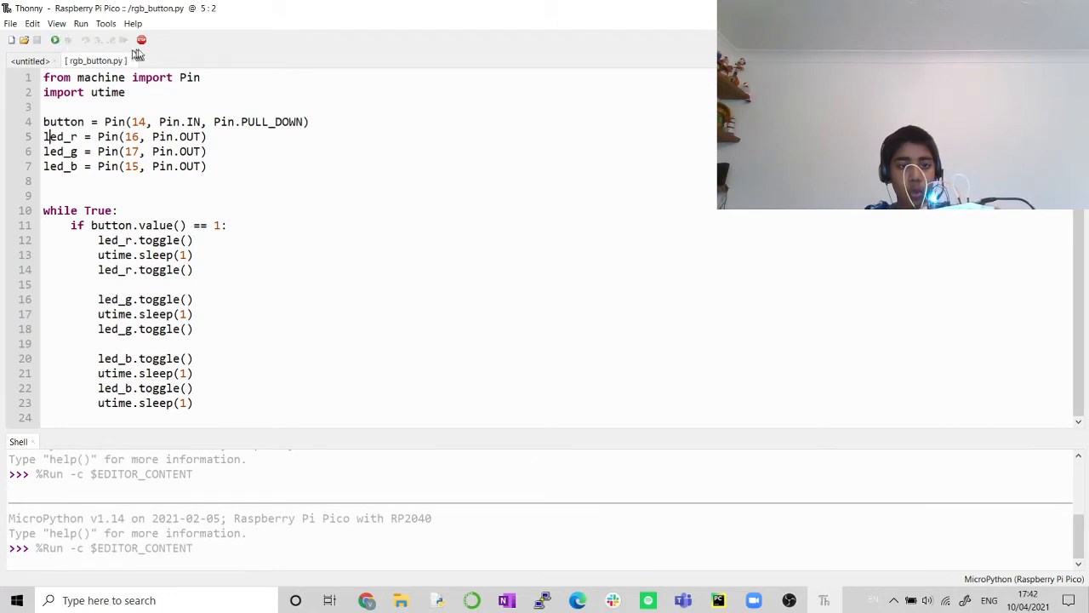
mouse_move(141, 40)
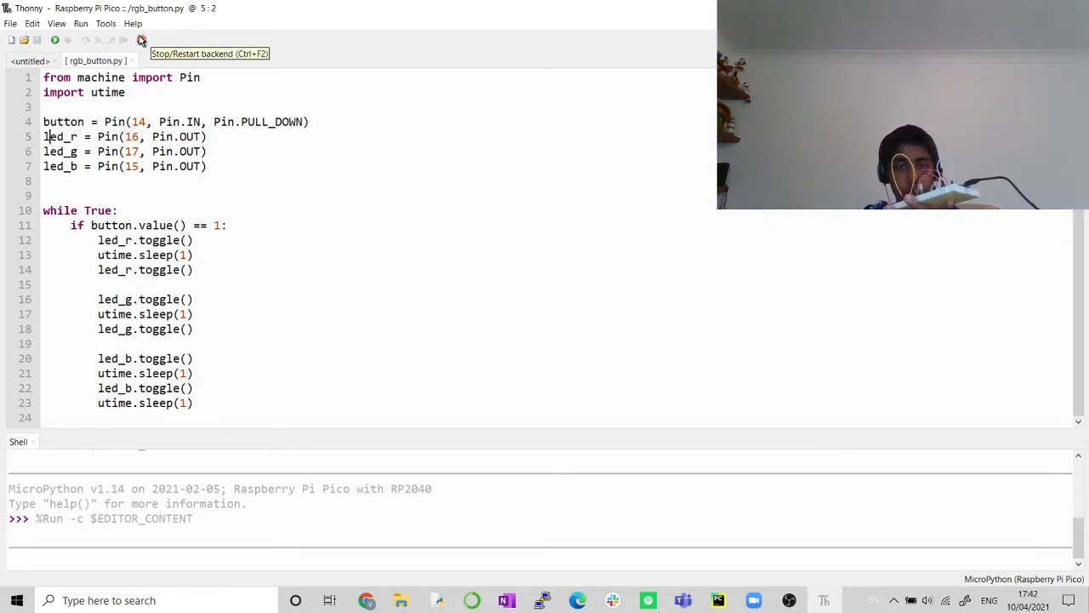
left_click(142, 40)
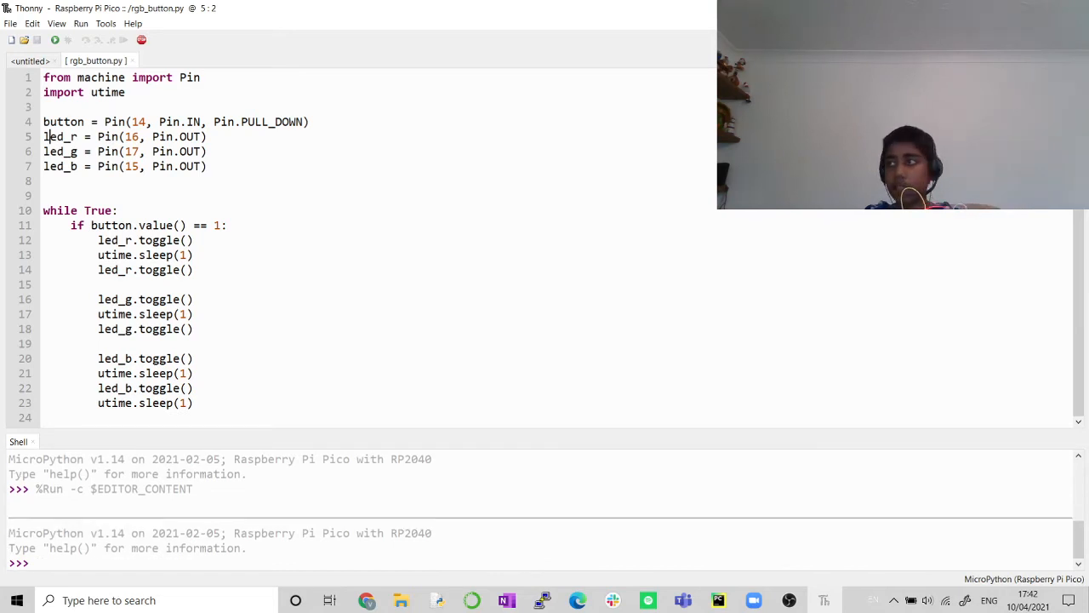